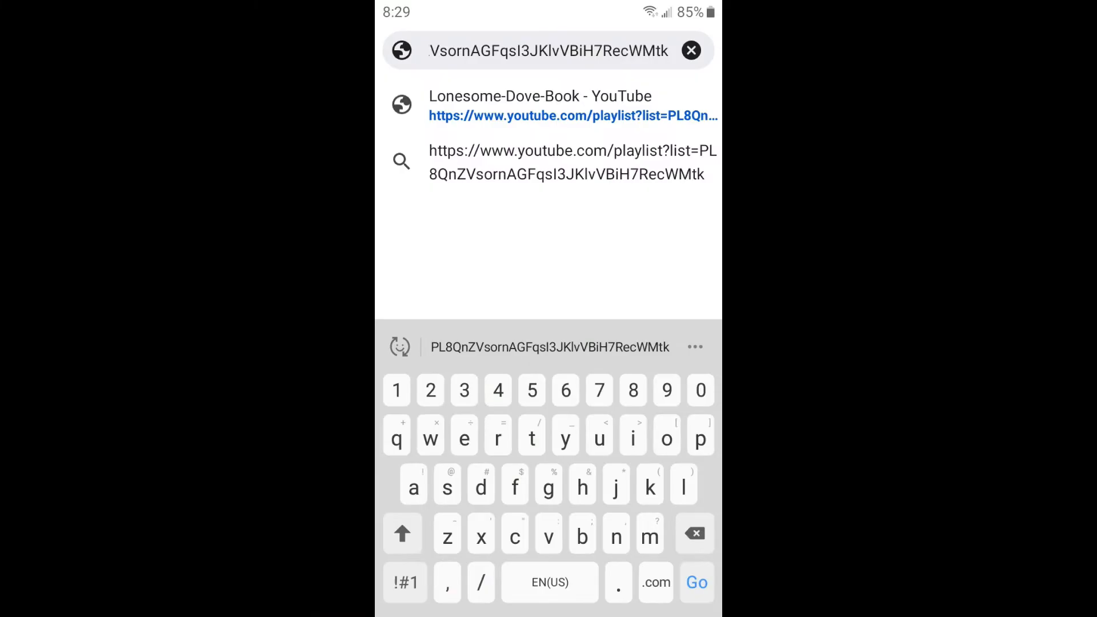
Load the Lonesome-Dove-Book playlist page from the address-bar suggestion and reach Chrome's page menu
{"action": "left_click", "coordinate": [572, 105]}
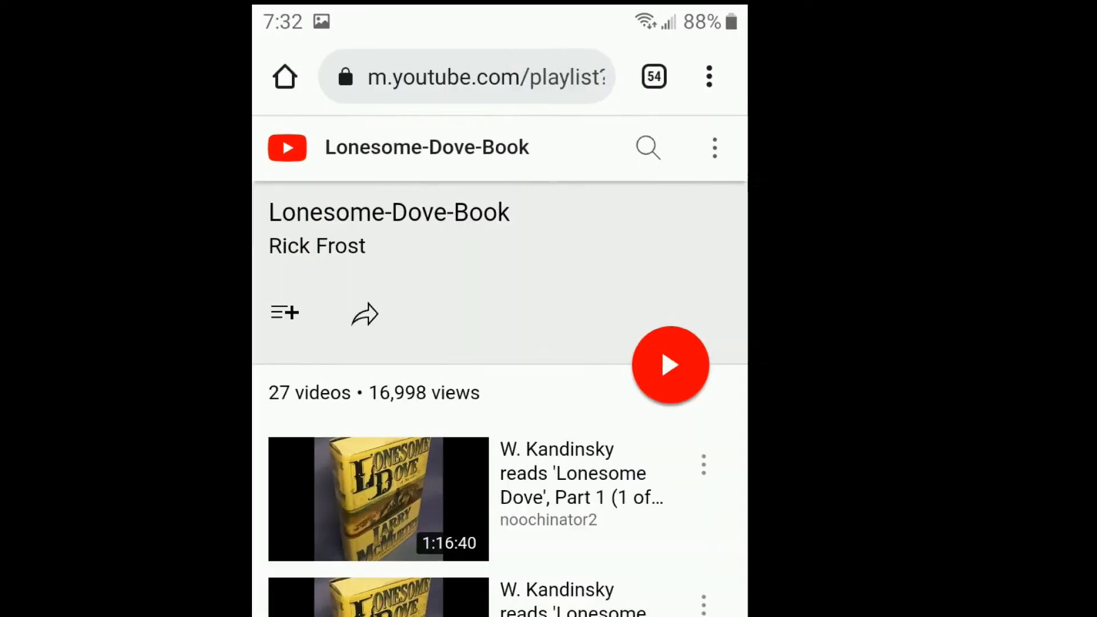
{"action": "left_click", "coordinate": [708, 76]}
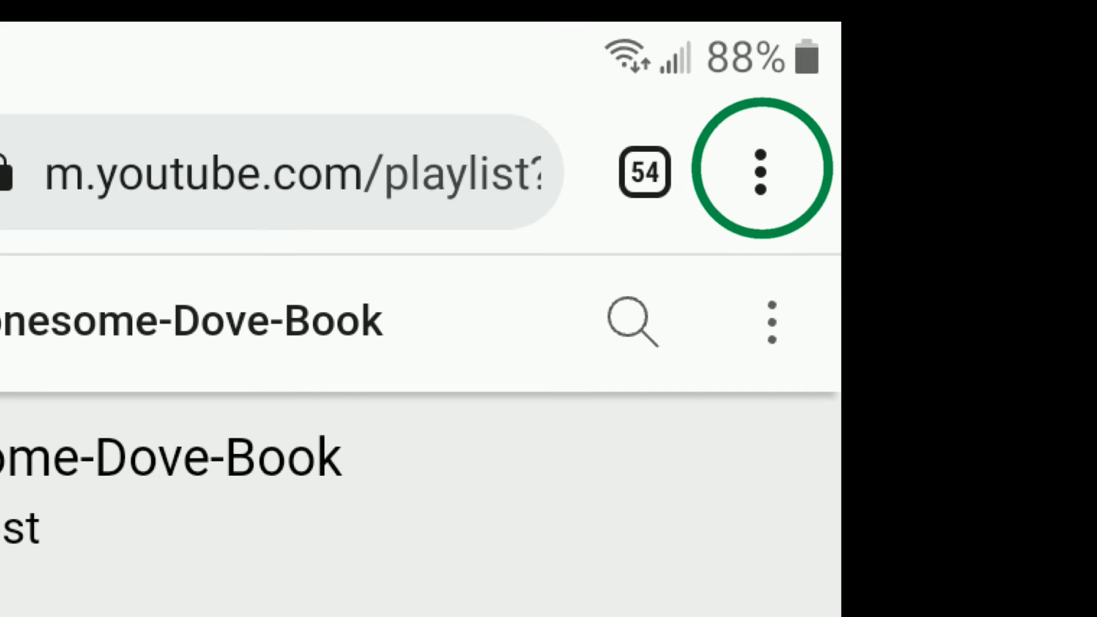
{"action": "left_click", "coordinate": [758, 170]}
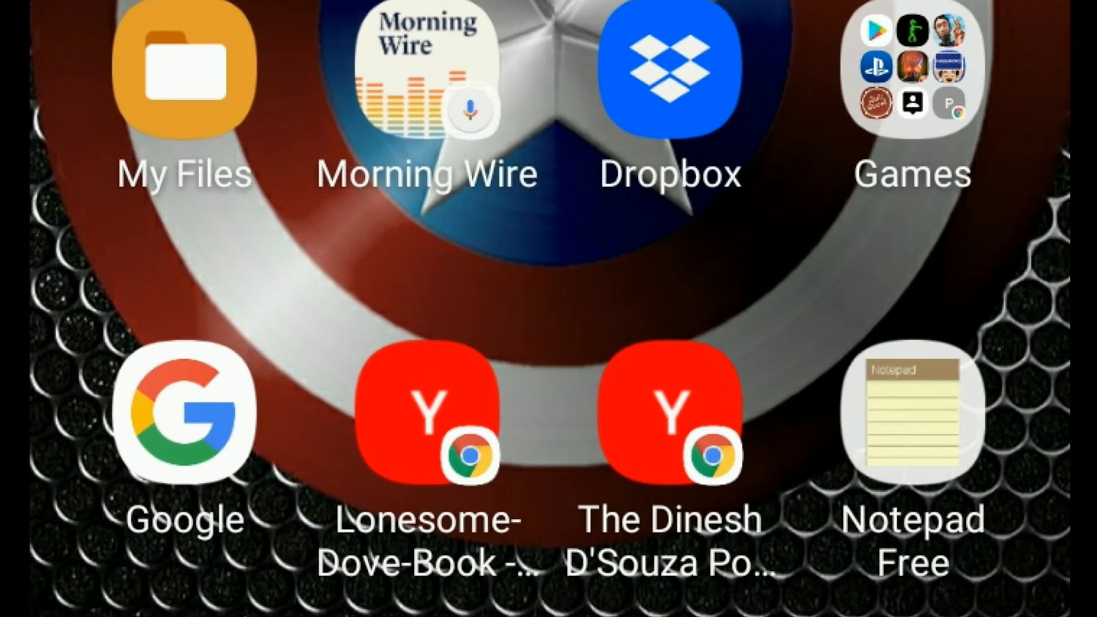
Launch the playlist from its new Lonesome-Dove-Book home-screen shortcut
{"action": "left_click", "coordinate": [426, 426]}
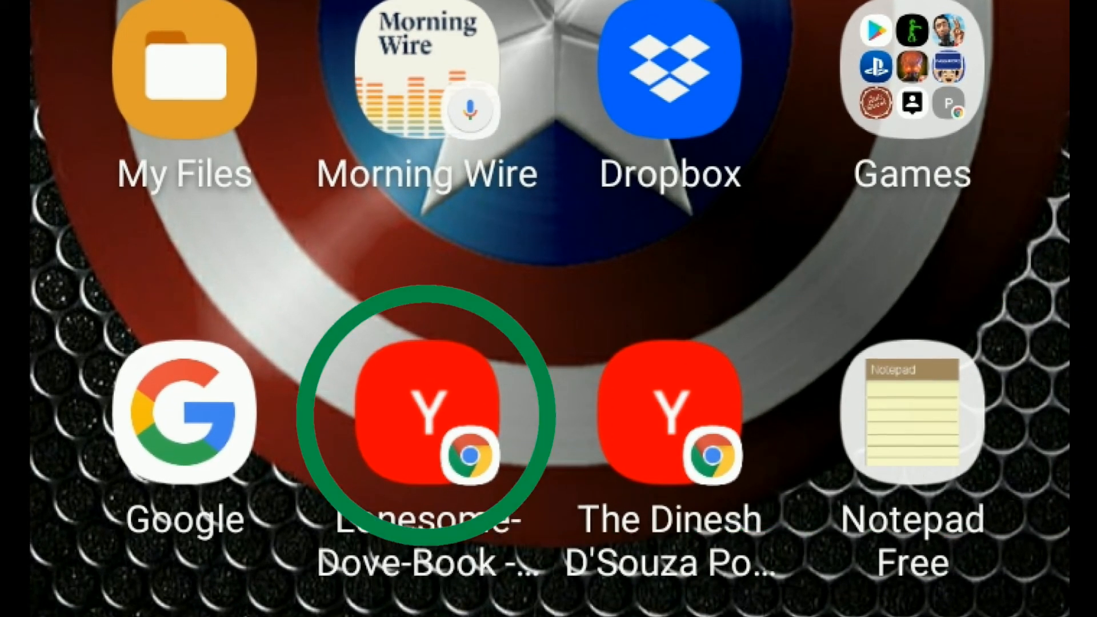